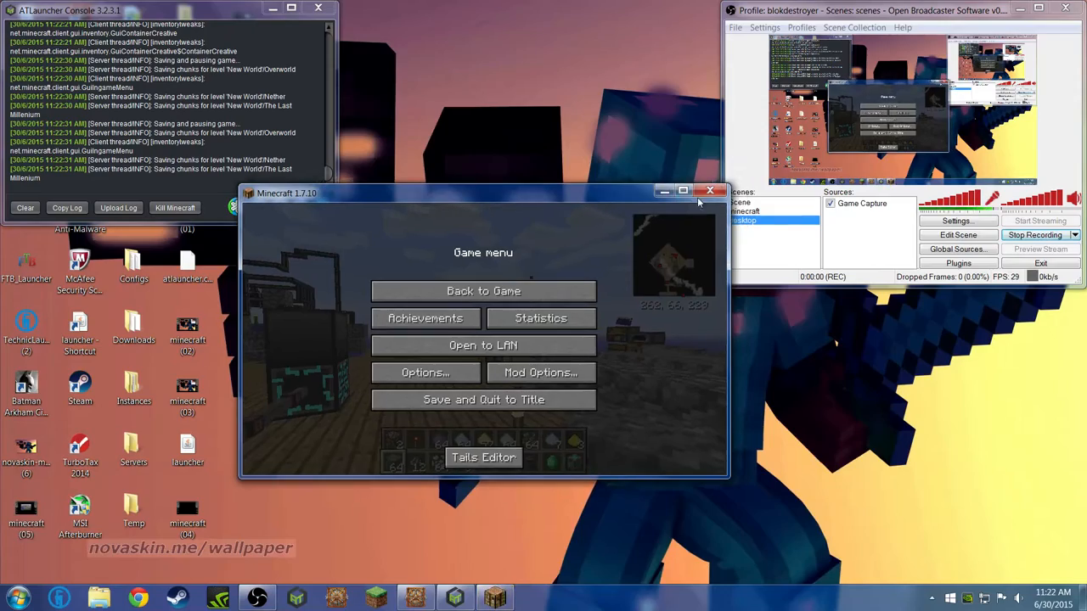
# - Resume the game and check the Autonomous Activator's inventory beside the Oak Sieve
pyautogui.click(483, 290)
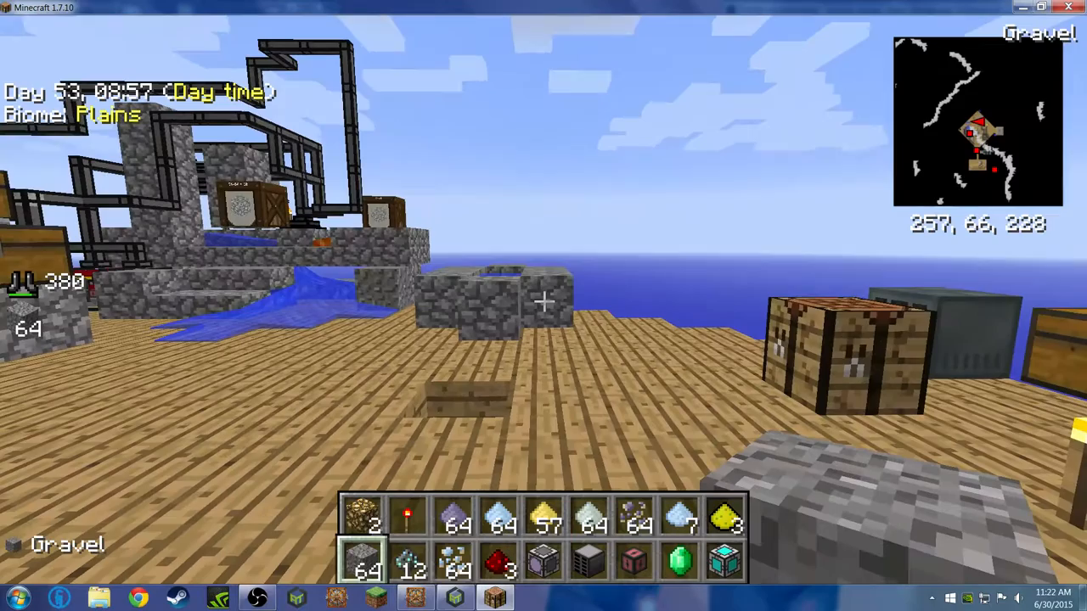
pyautogui.moveTo(543, 306)
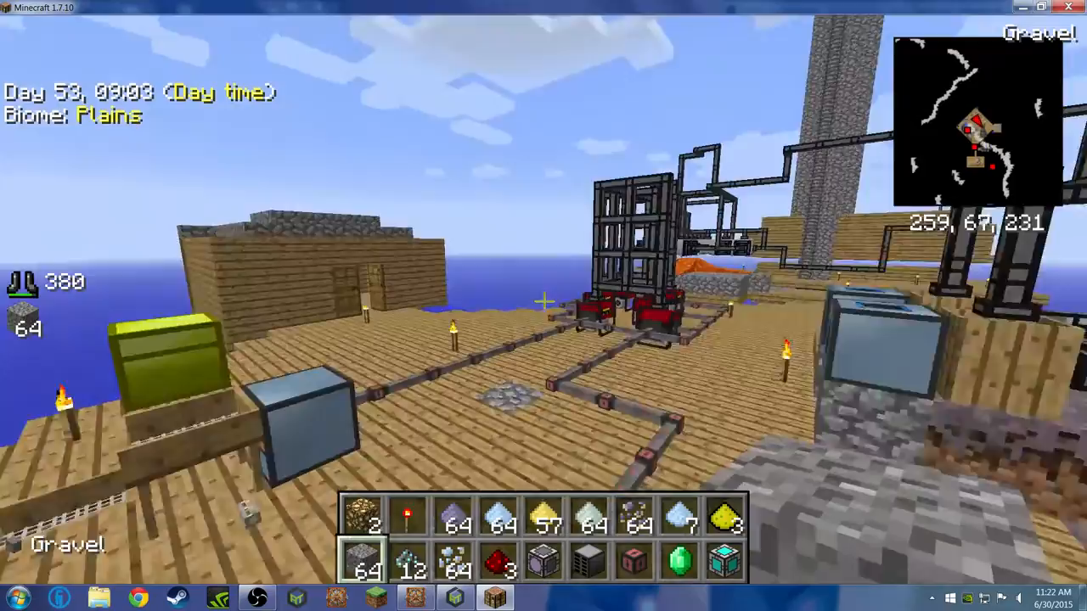
pyautogui.moveTo(544, 299)
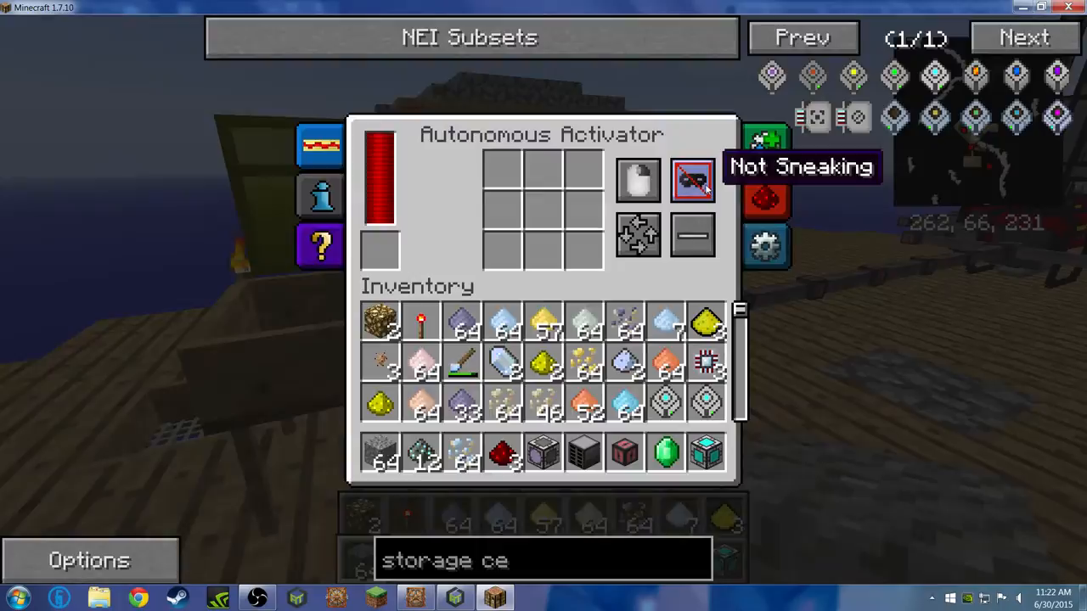
pyautogui.press('Escape')
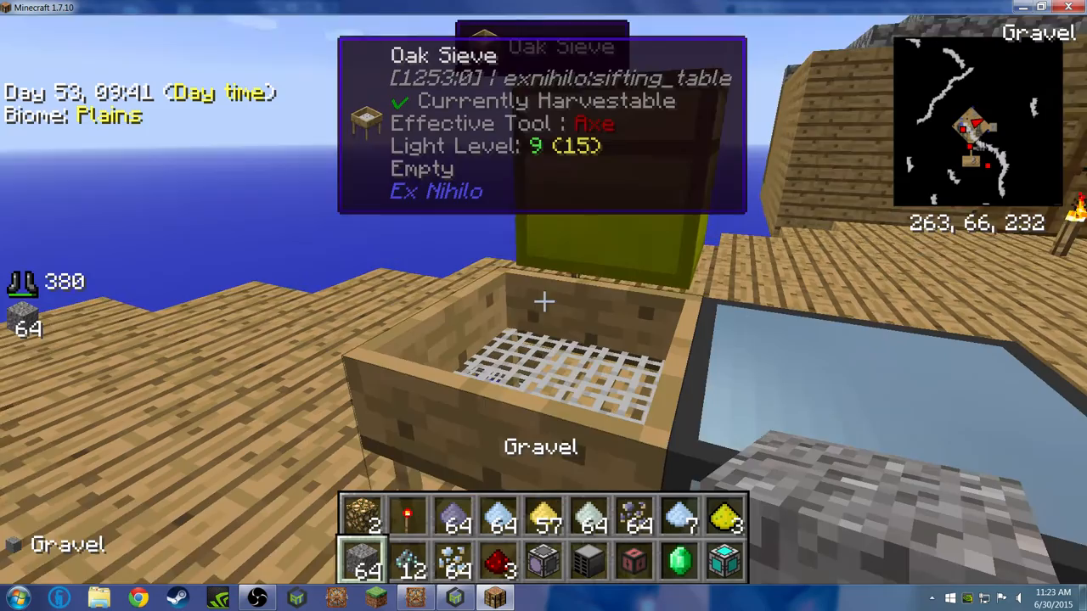
# - Check the player inventory and the Autonomous Activator again, ending up holding flint
pyautogui.press('e')
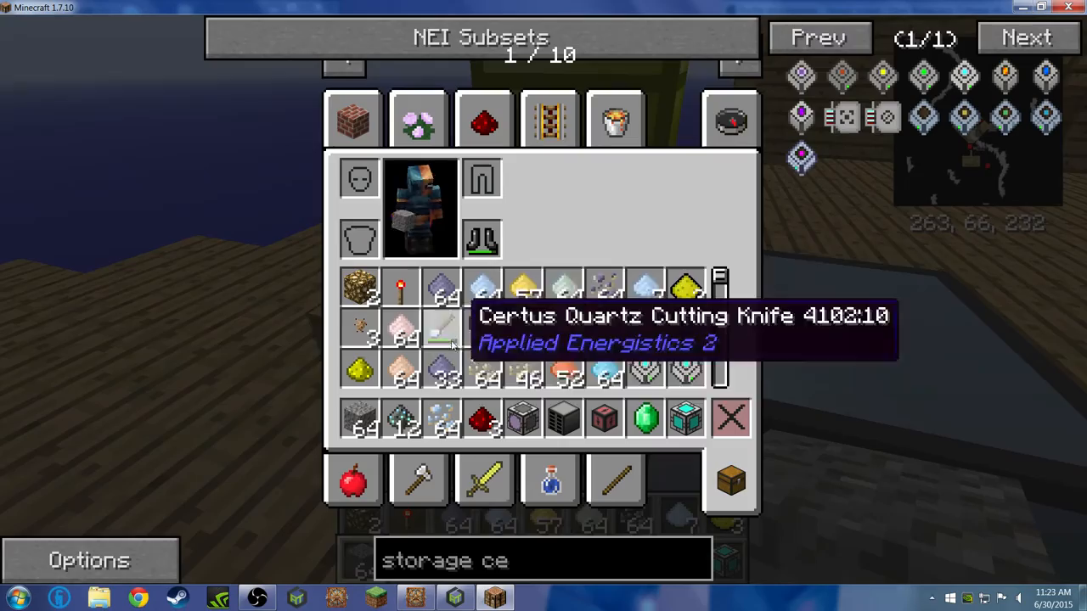
pyautogui.press('Escape')
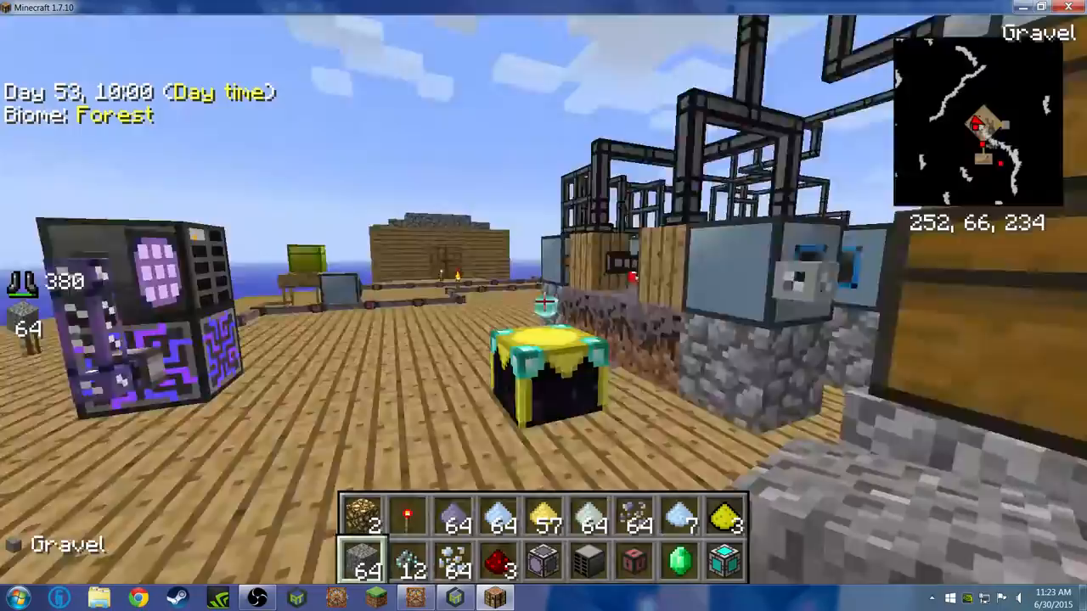
pyautogui.moveTo(543, 306)
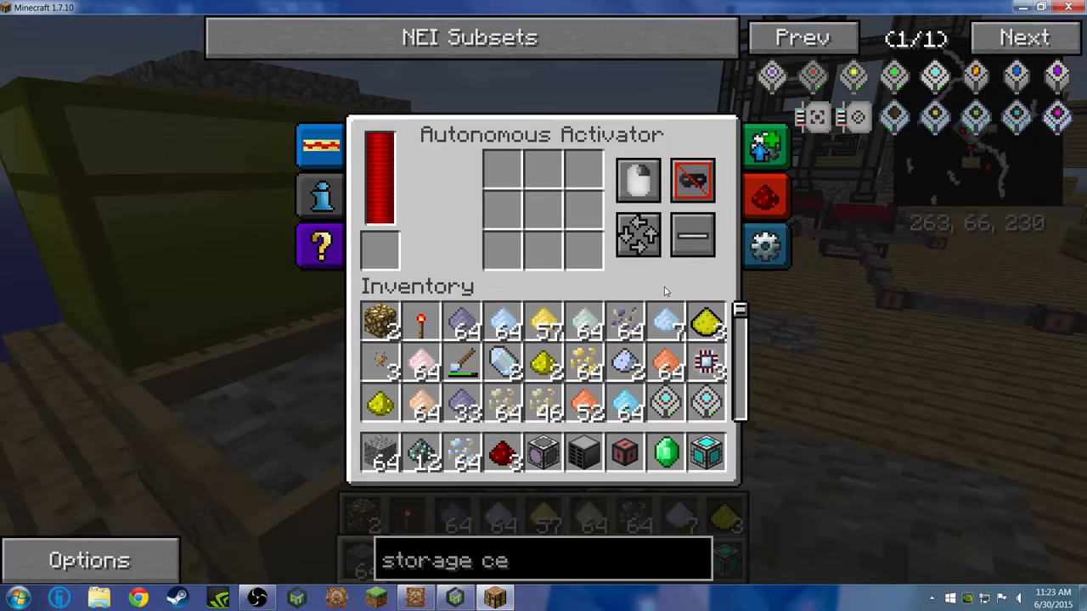
pyautogui.press('Escape')
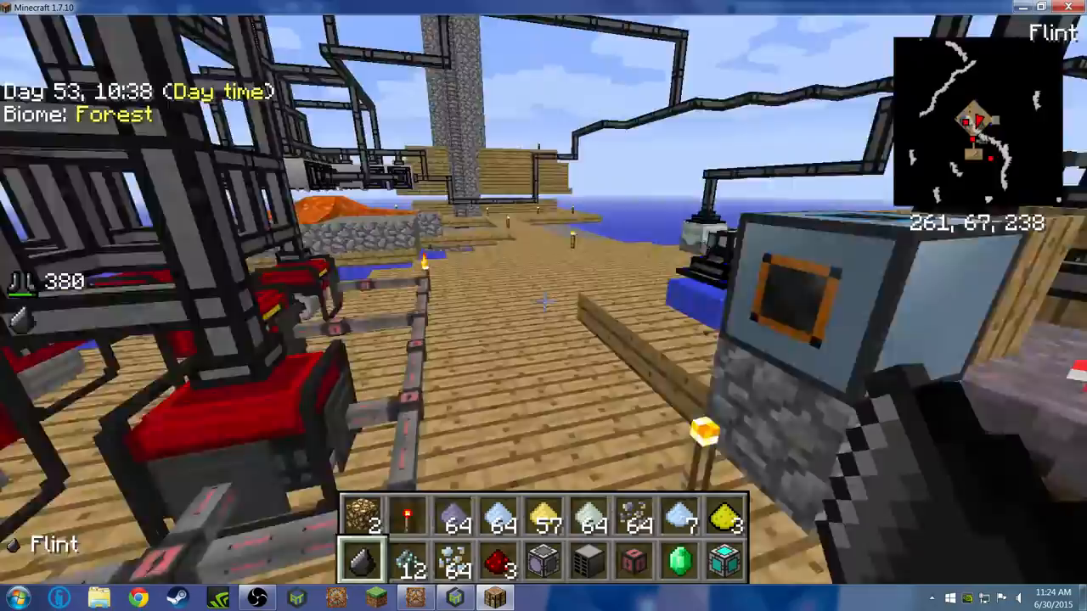
# - Save and quit the world, leaving the game for the .atlauncher folder
pyautogui.press('Escape')
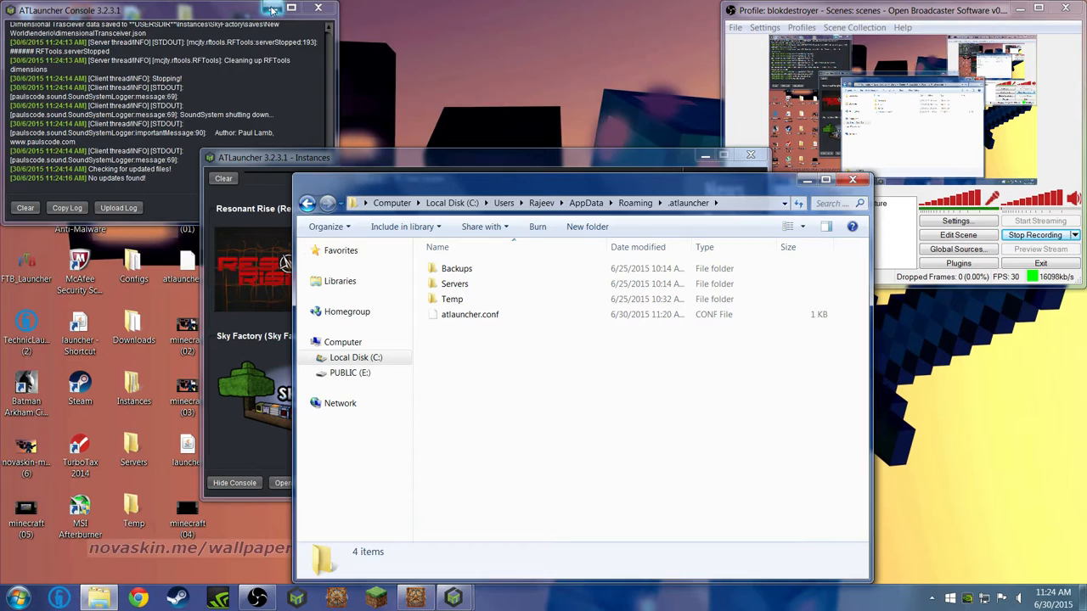
# - Open ExNihilo.cfg from the SkyFactory instance's config folder in Notepad++
pyautogui.click(292, 10)
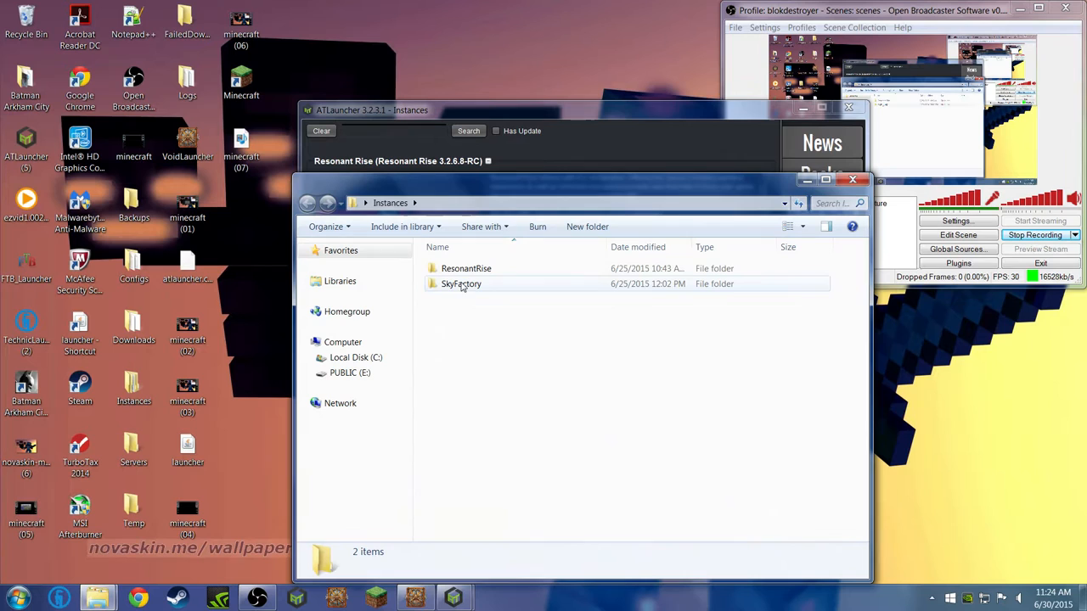
pyautogui.doubleClick(462, 283)
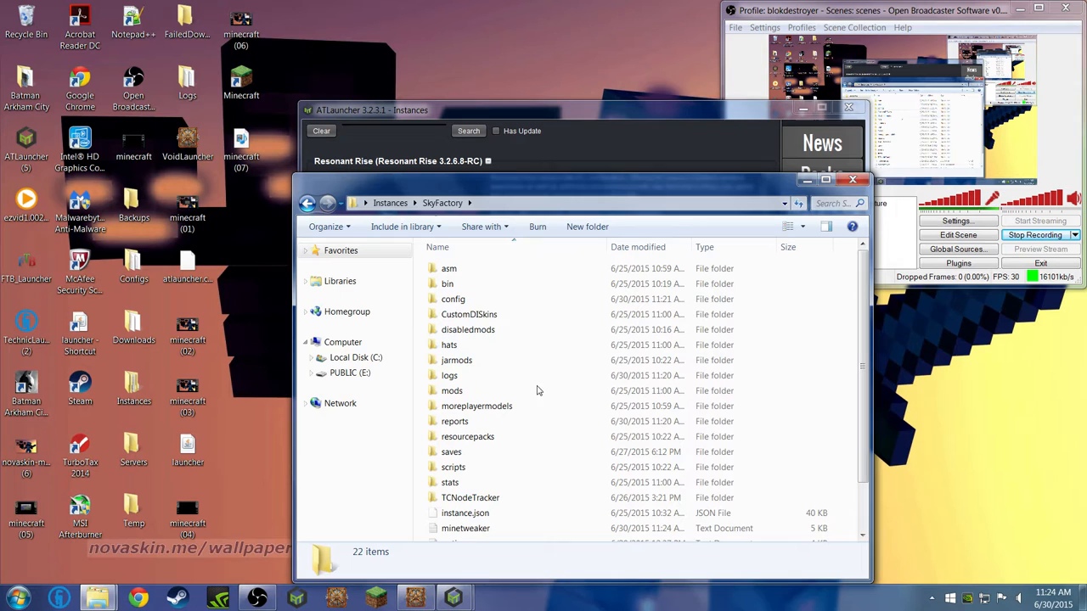
pyautogui.doubleClick(452, 299)
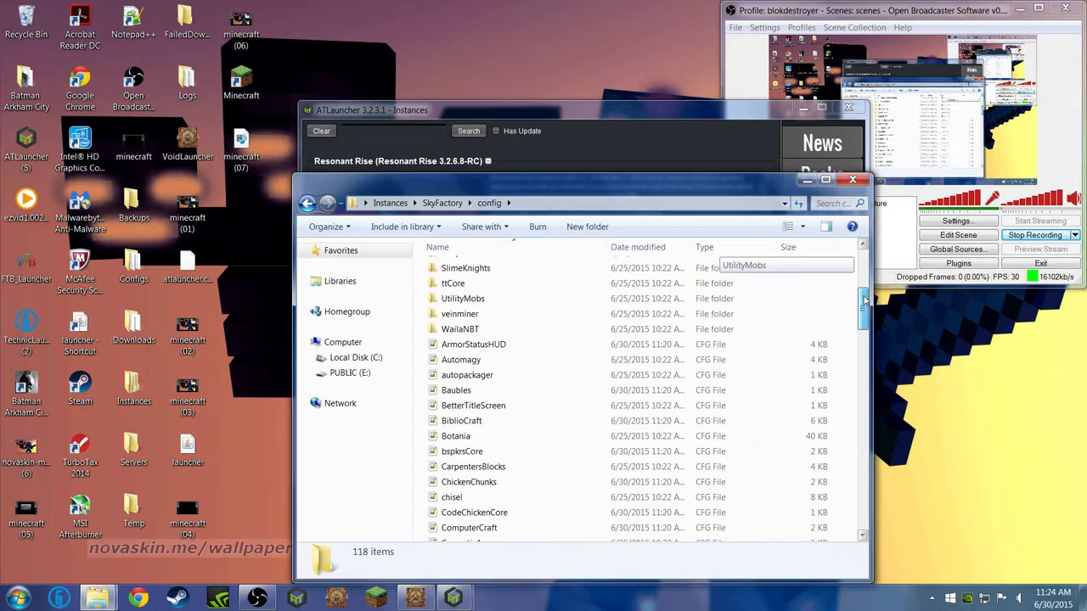
pyautogui.scroll(-3)
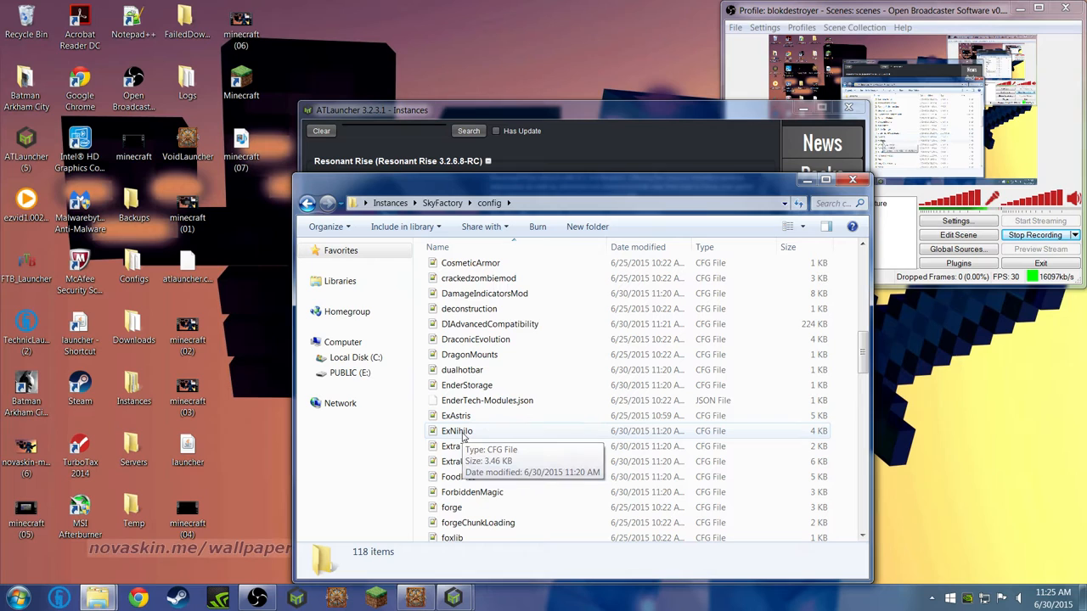
pyautogui.doubleClick(457, 432)
pyautogui.write('aut')
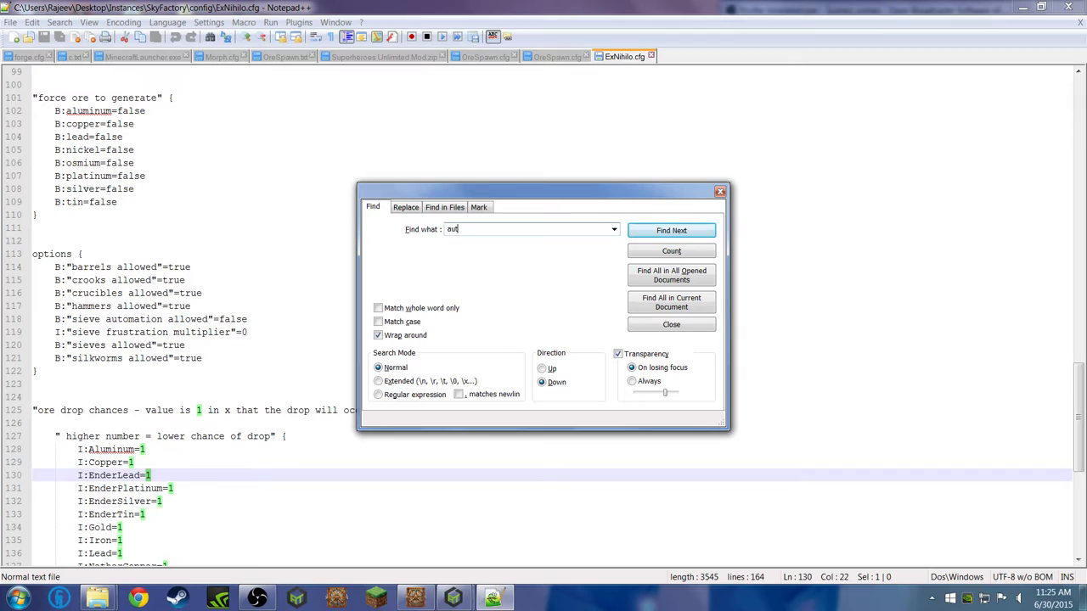
# - Change the value after "sieve automation allowed"= from false to true
pyautogui.click(670, 324)
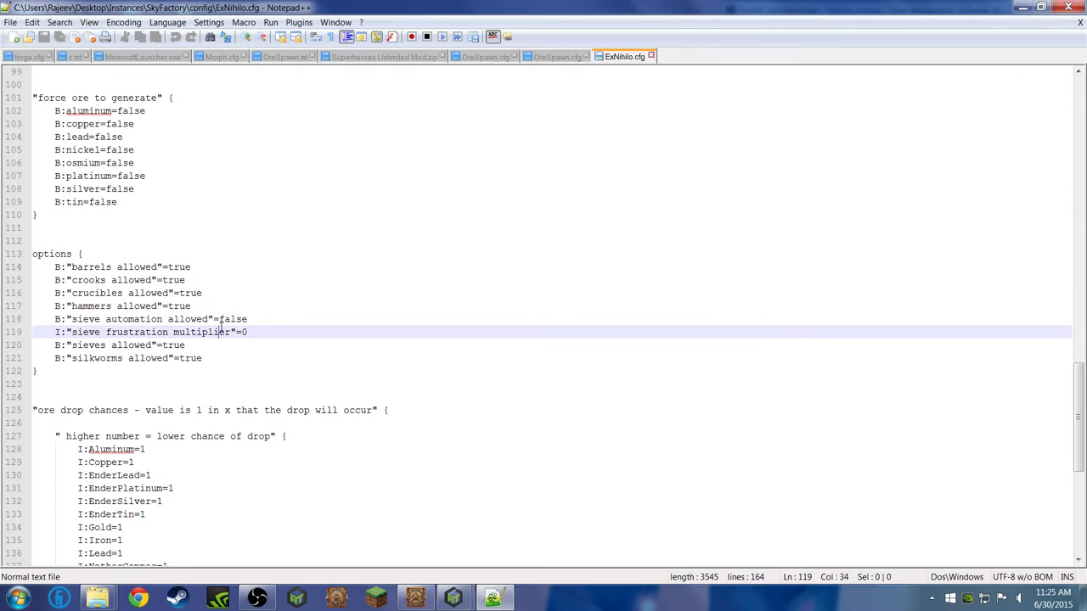
pyautogui.write('t')
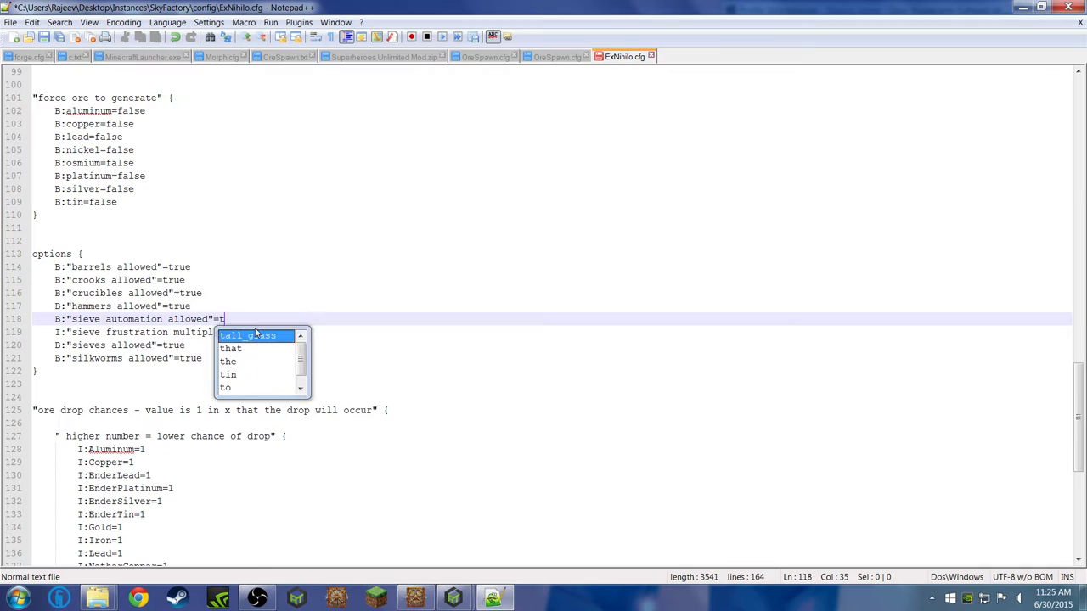
pyautogui.write('rue')
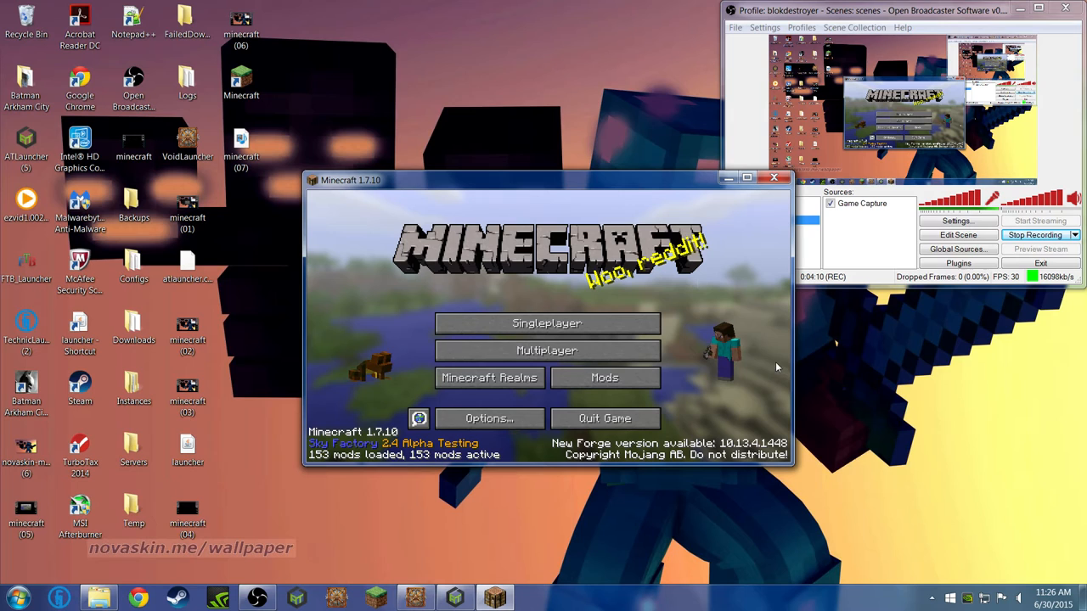
# - Maximize the relaunched game window and proceed from the title screen to loading
pyautogui.click(547, 323)
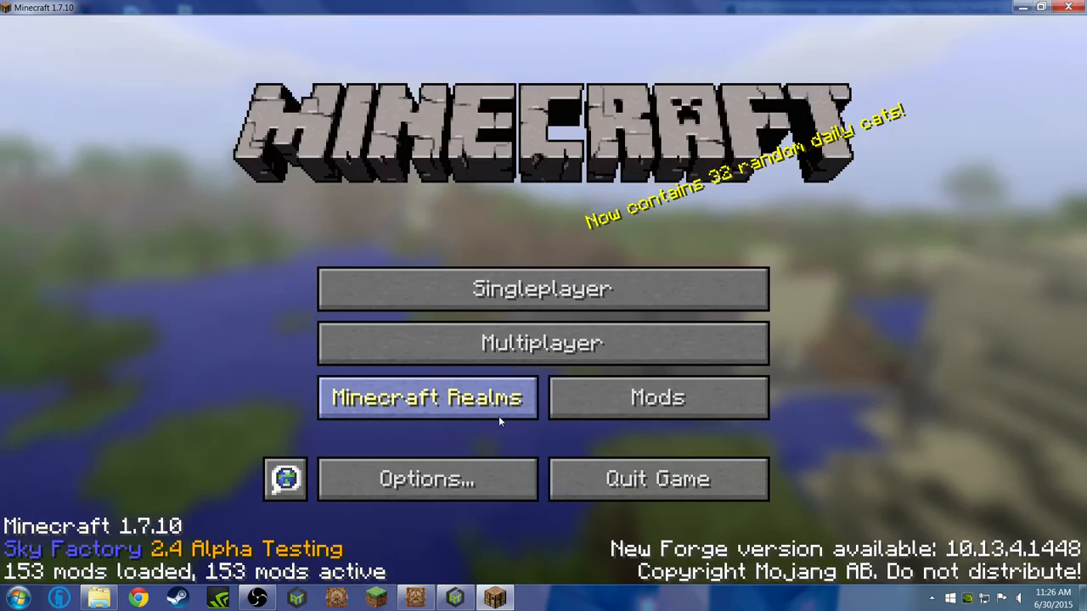
pyautogui.click(428, 398)
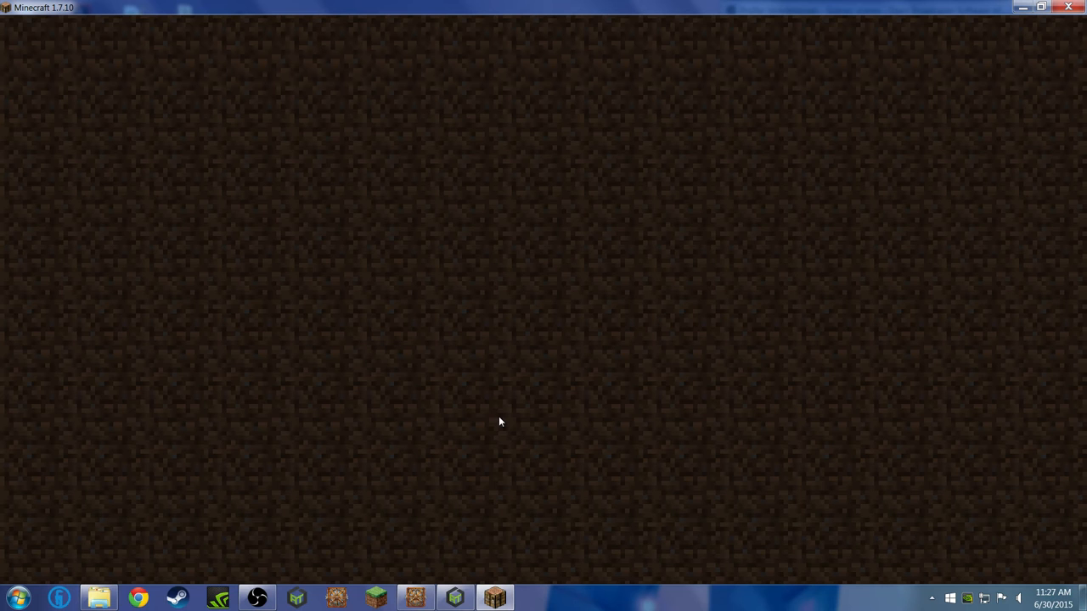